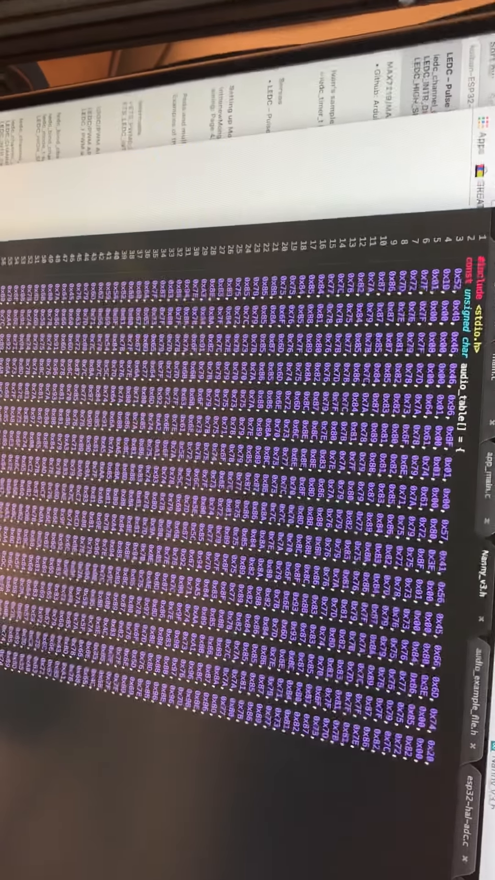
scroll("down", 3)
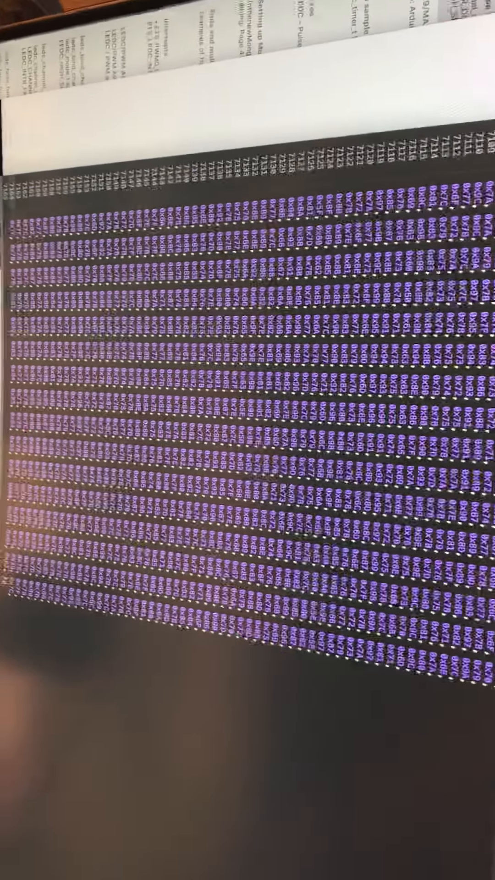